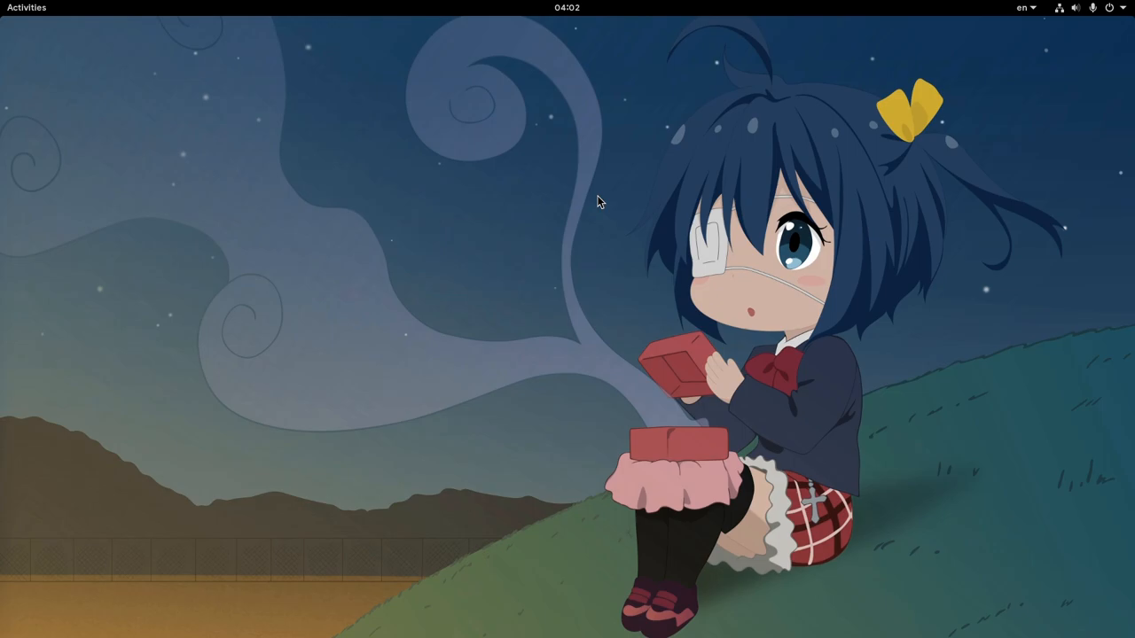
- Peek at the calendar and notifications menu from the top panel clock
left_click(568, 8)
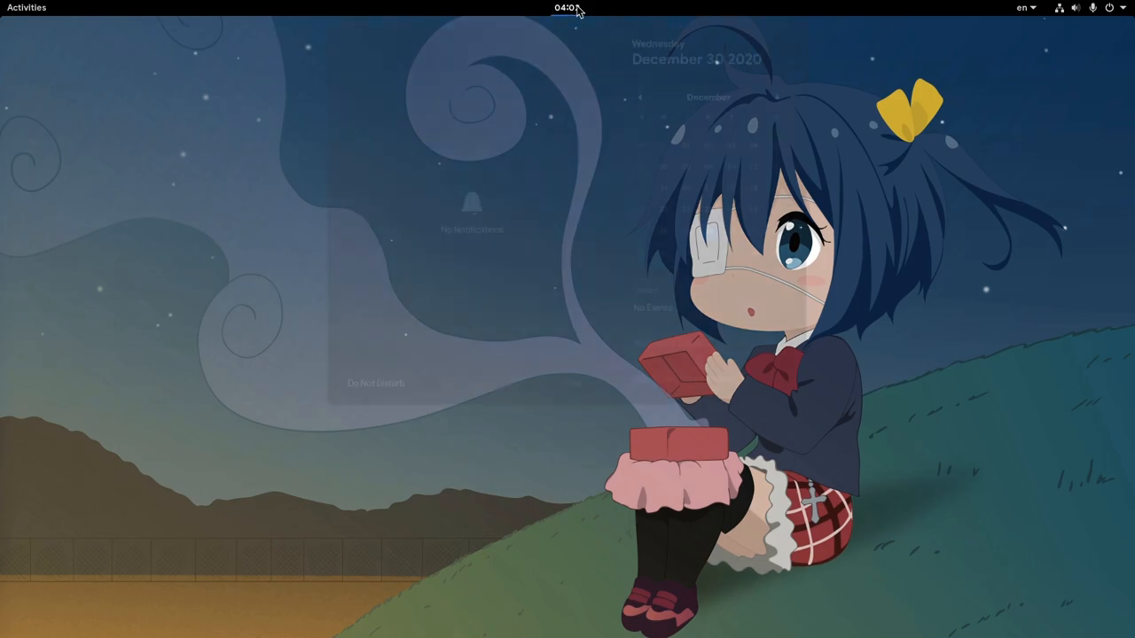
left_click(568, 7)
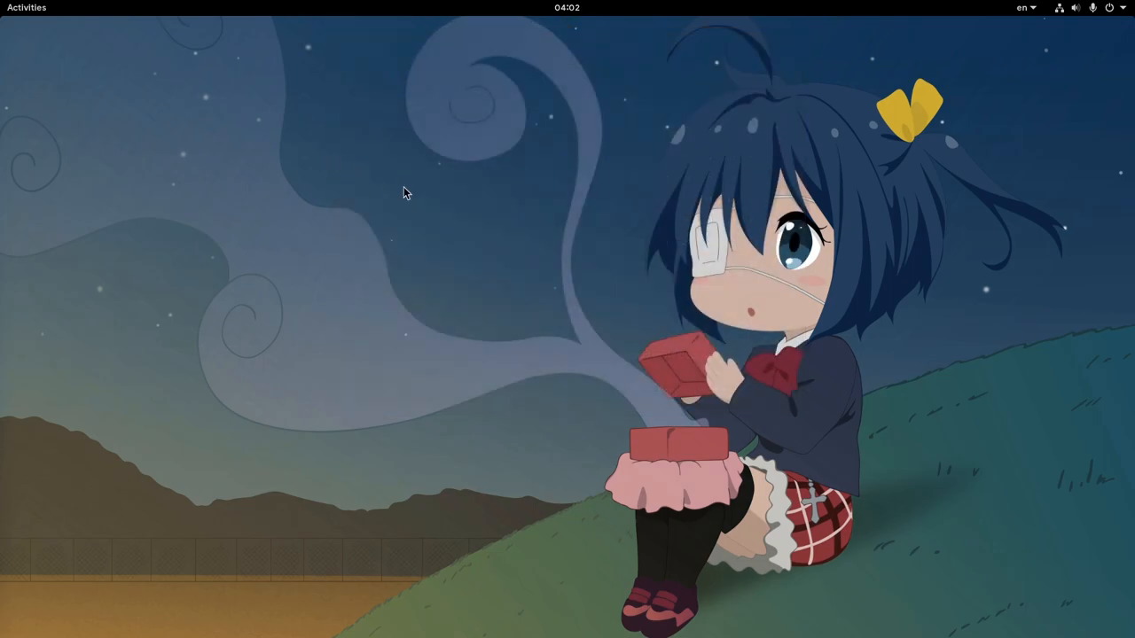
- Enter the activities overview and launch Terminal from the dock
left_click(25, 7)
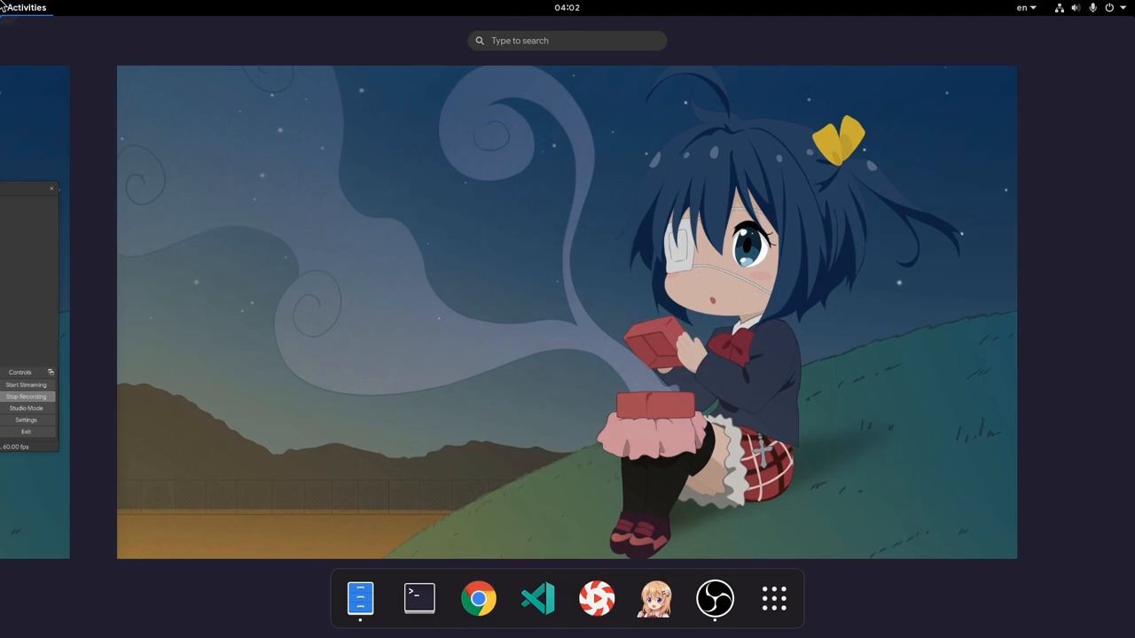
mouse_move(560, 326)
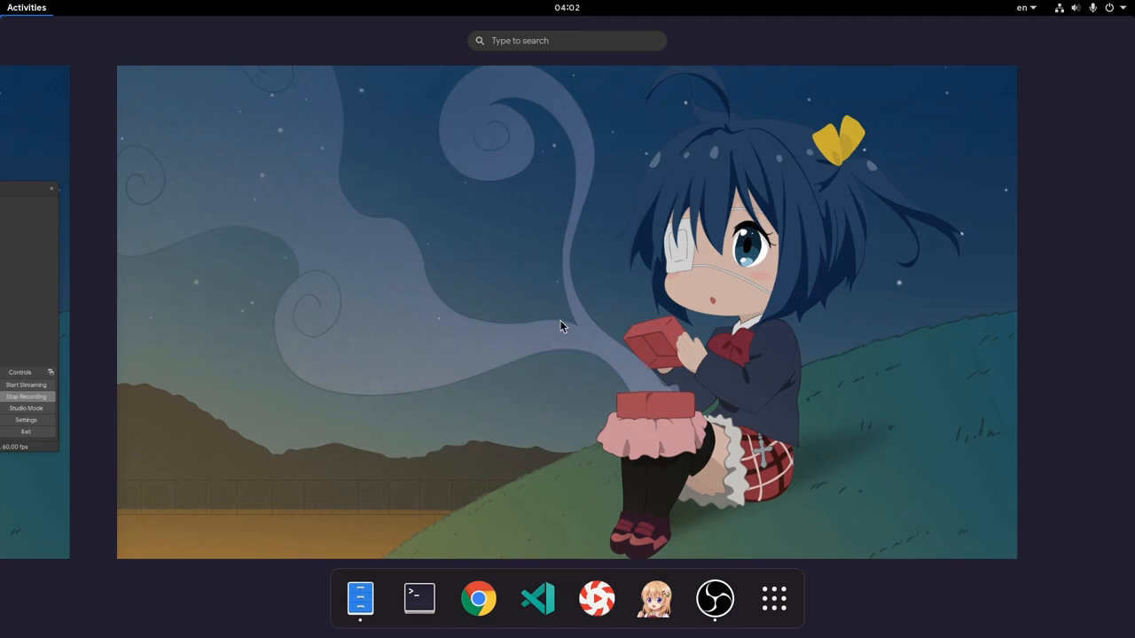
mouse_move(596, 600)
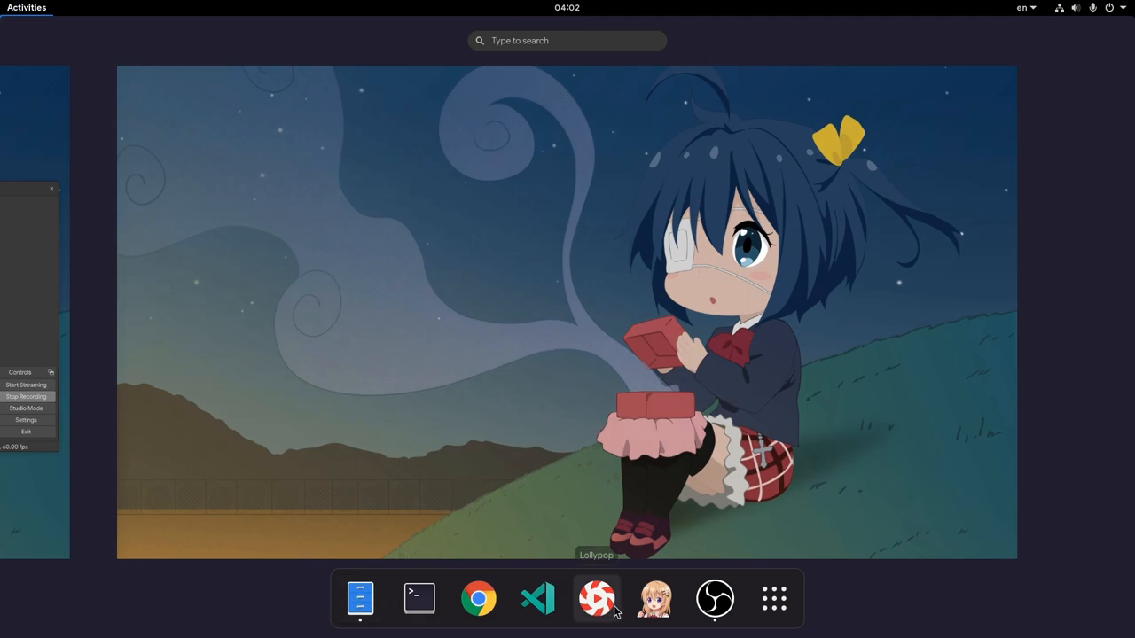
mouse_move(479, 599)
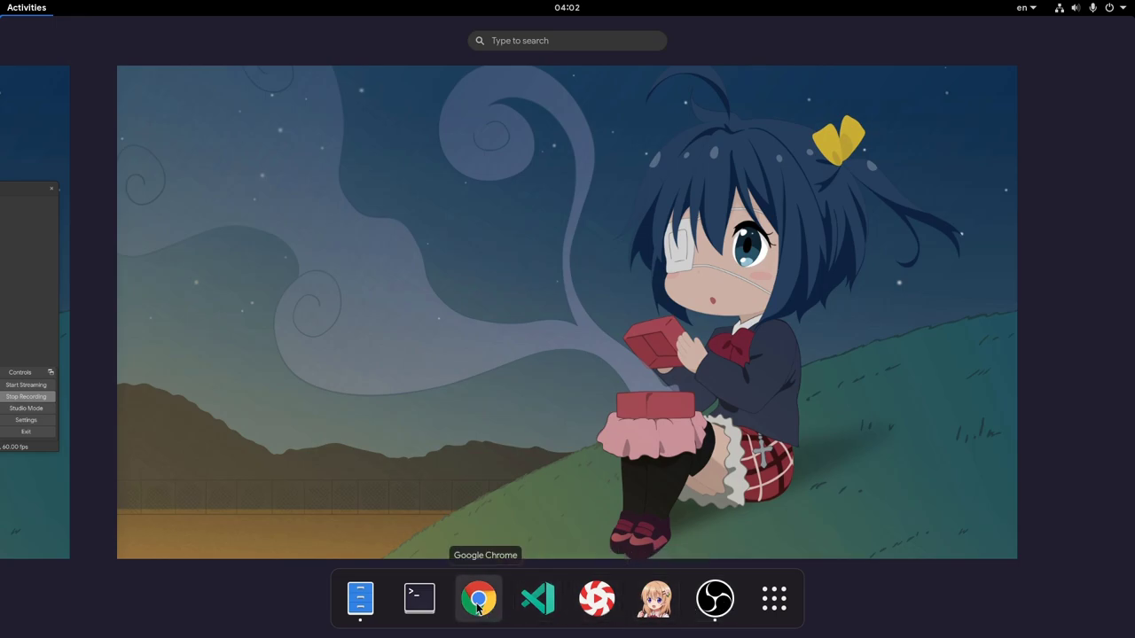
mouse_move(418, 598)
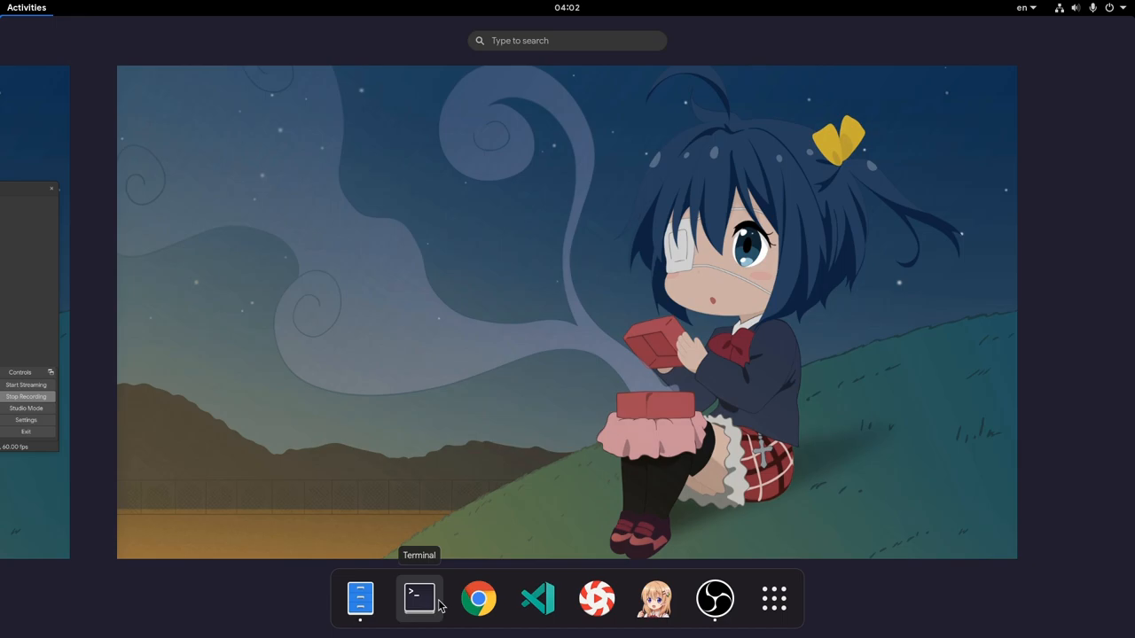
left_click(418, 598)
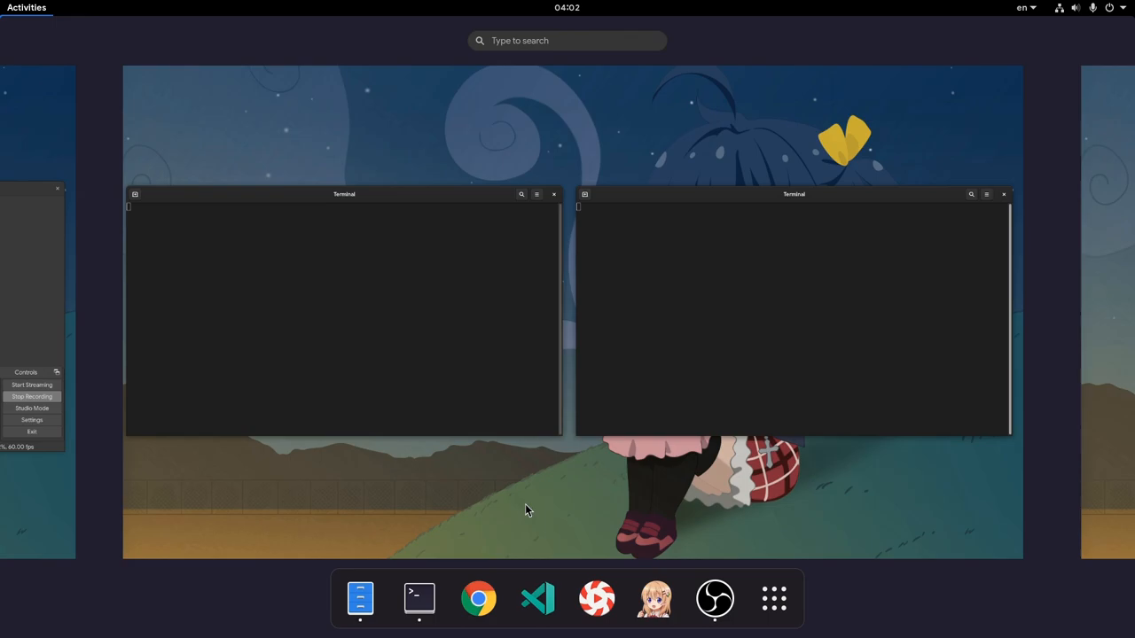
mouse_move(422, 516)
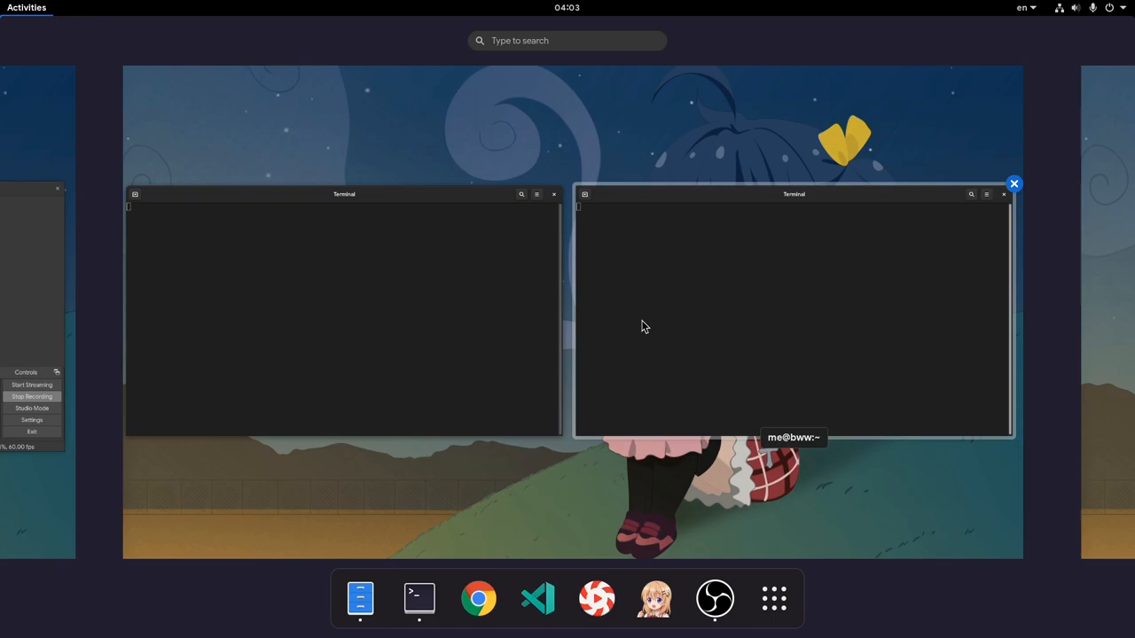
- Pick up the second Terminal window in the overview to move it
left_click(24, 7)
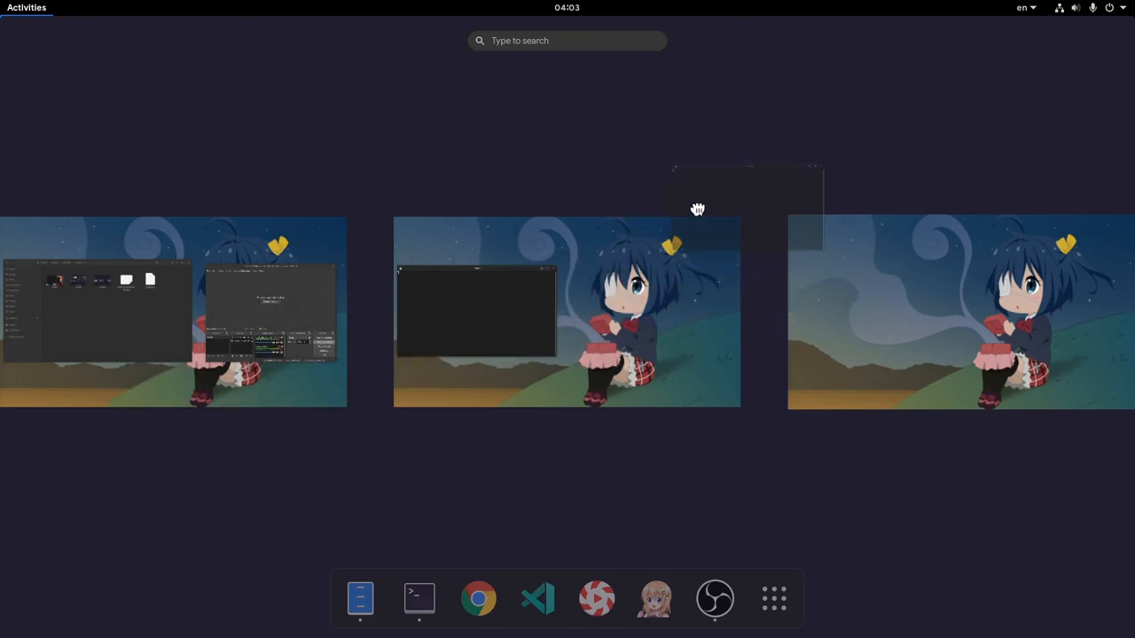
mouse_move(297, 335)
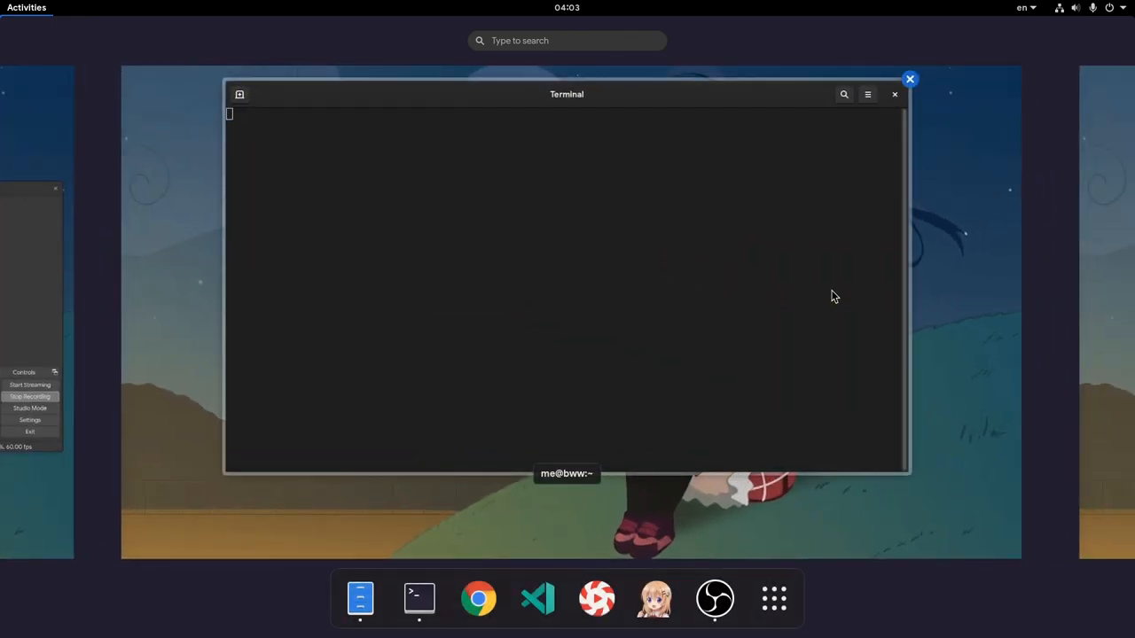
left_click(25, 7)
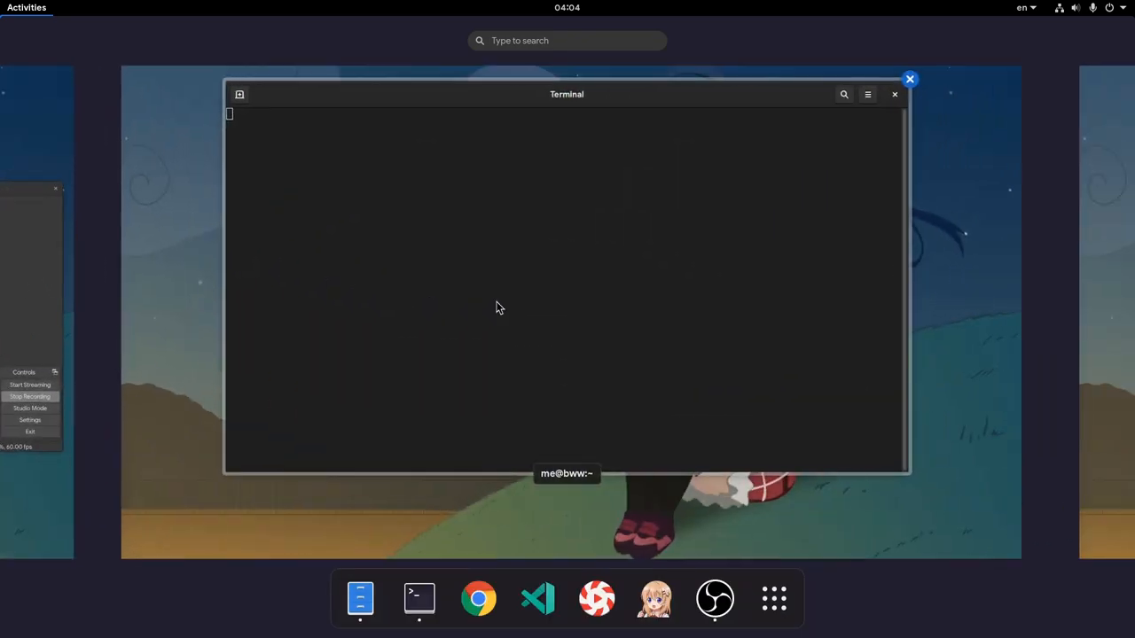
mouse_move(769, 554)
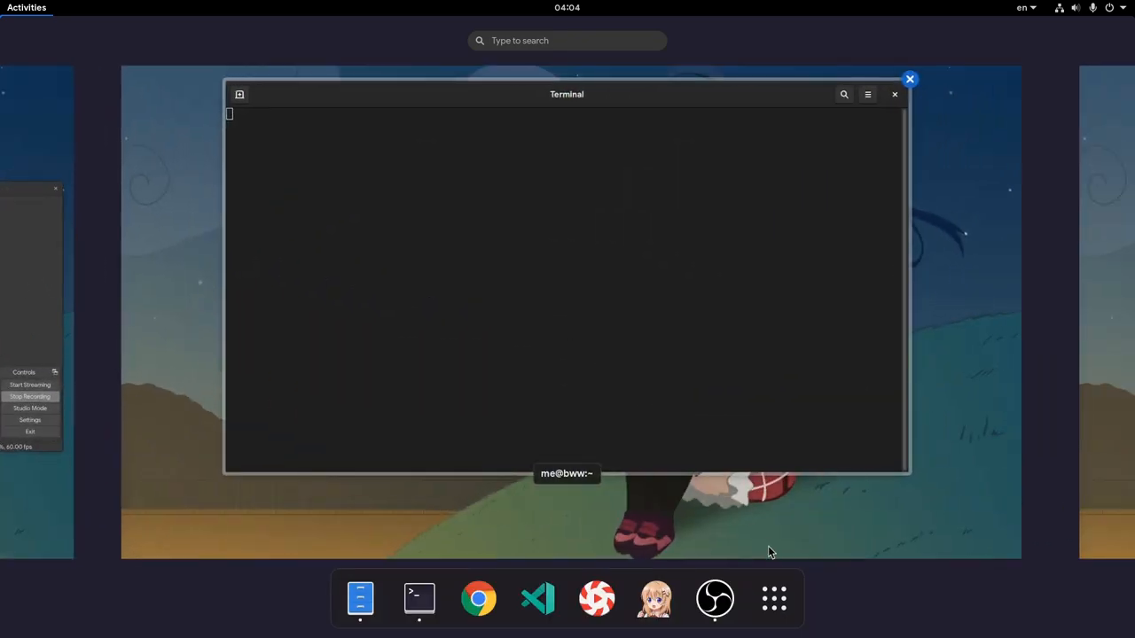
mouse_move(773, 597)
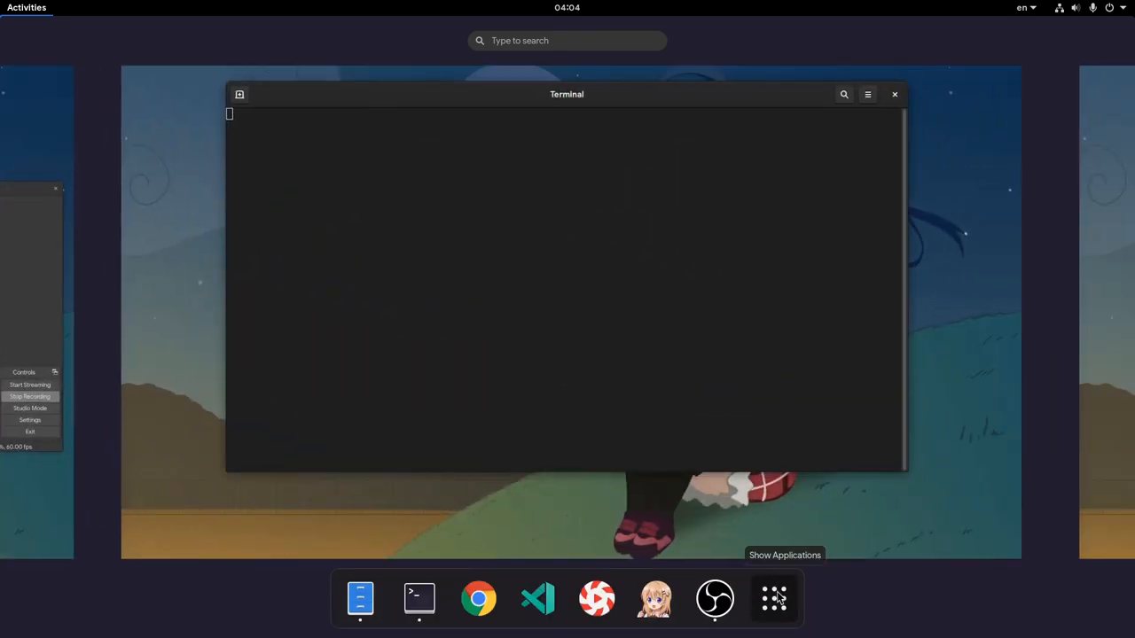
- Show all installed applications and drop the Terminal onto a new workspace
left_click(773, 598)
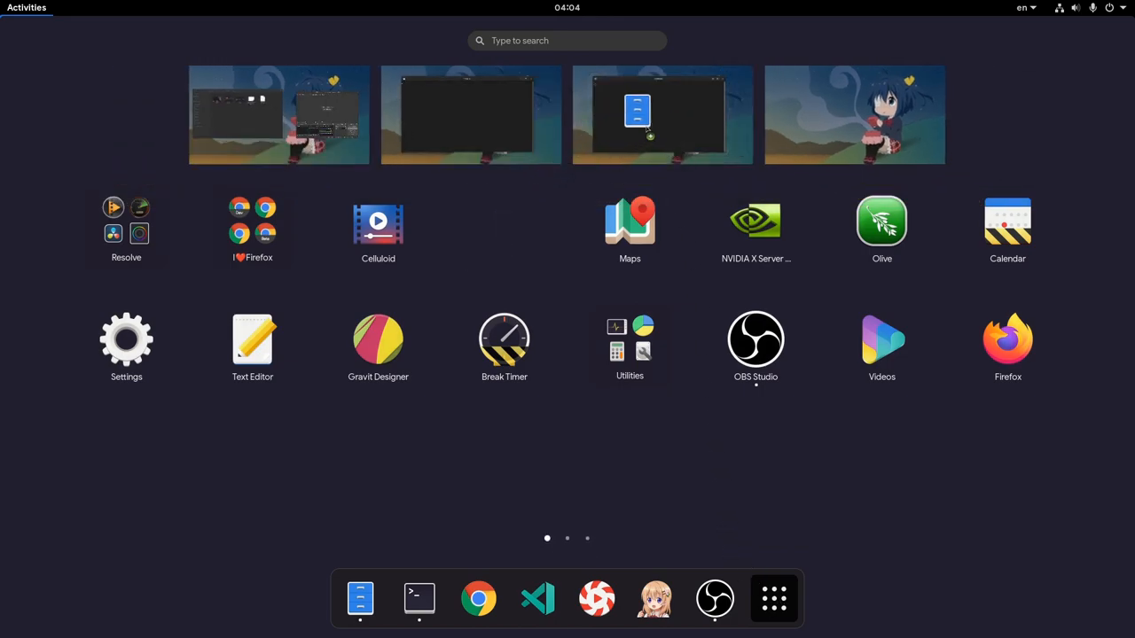
mouse_move(705, 115)
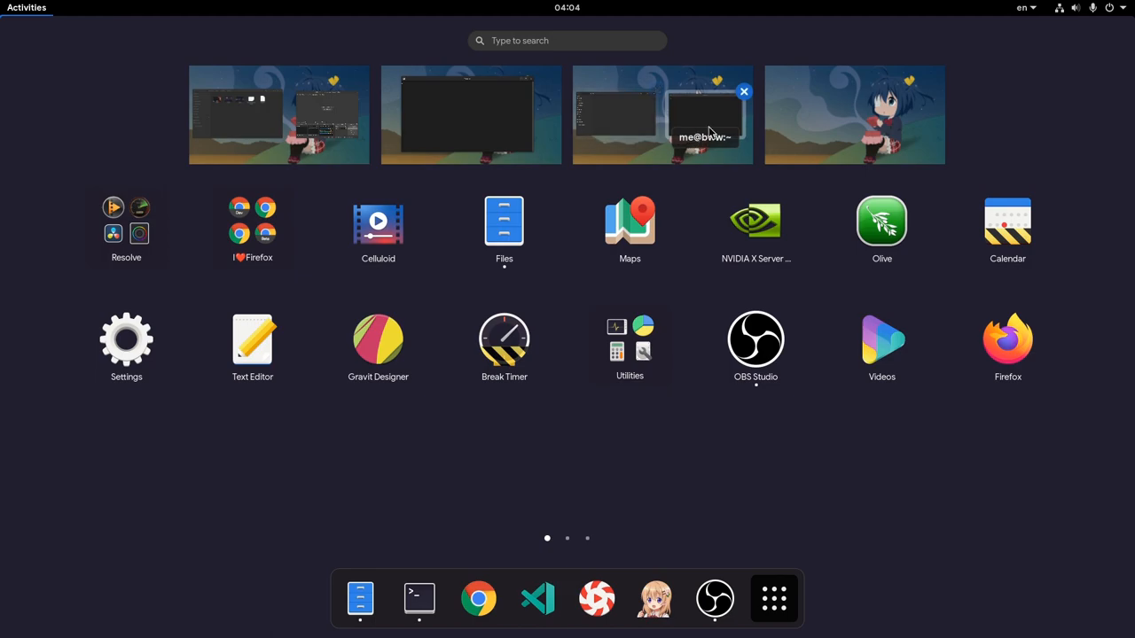
left_click(744, 93)
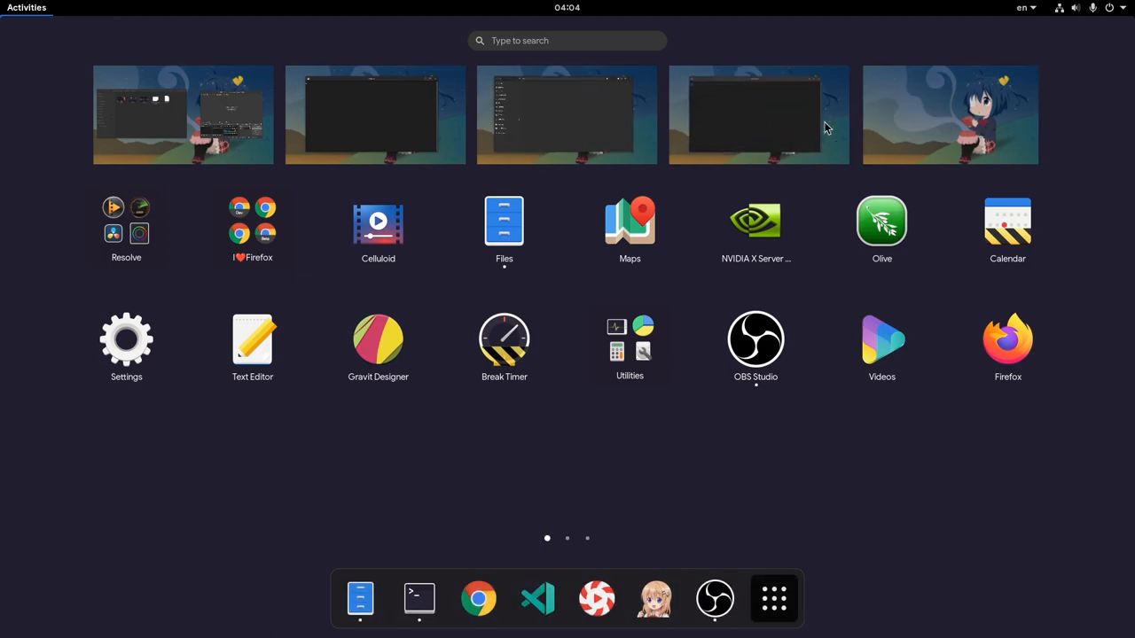
mouse_move(759, 116)
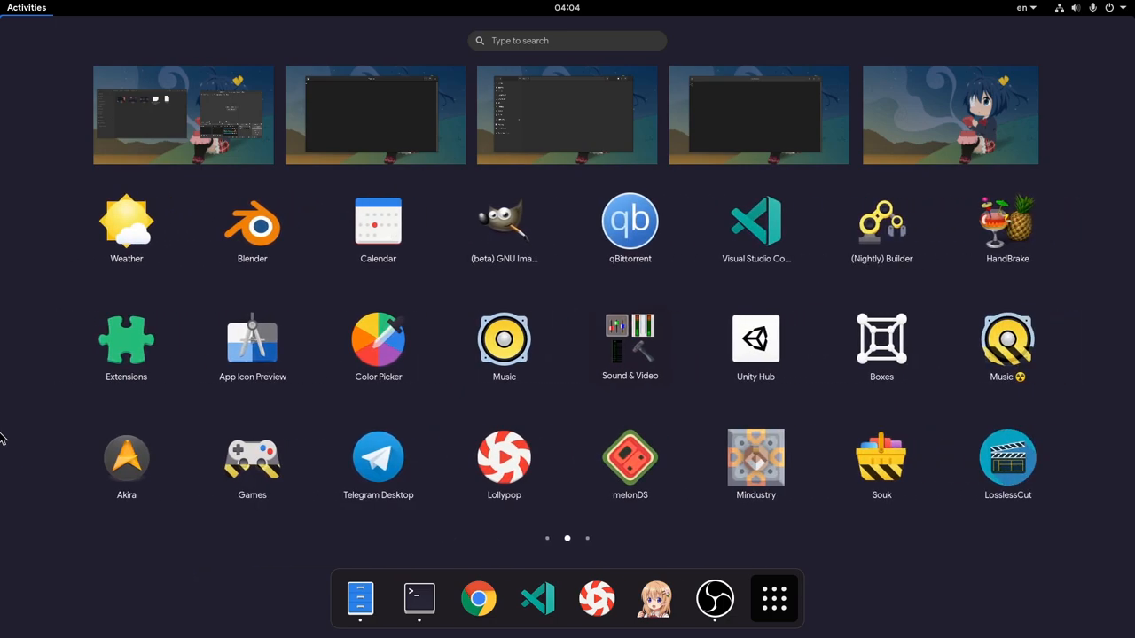
left_click(630, 341)
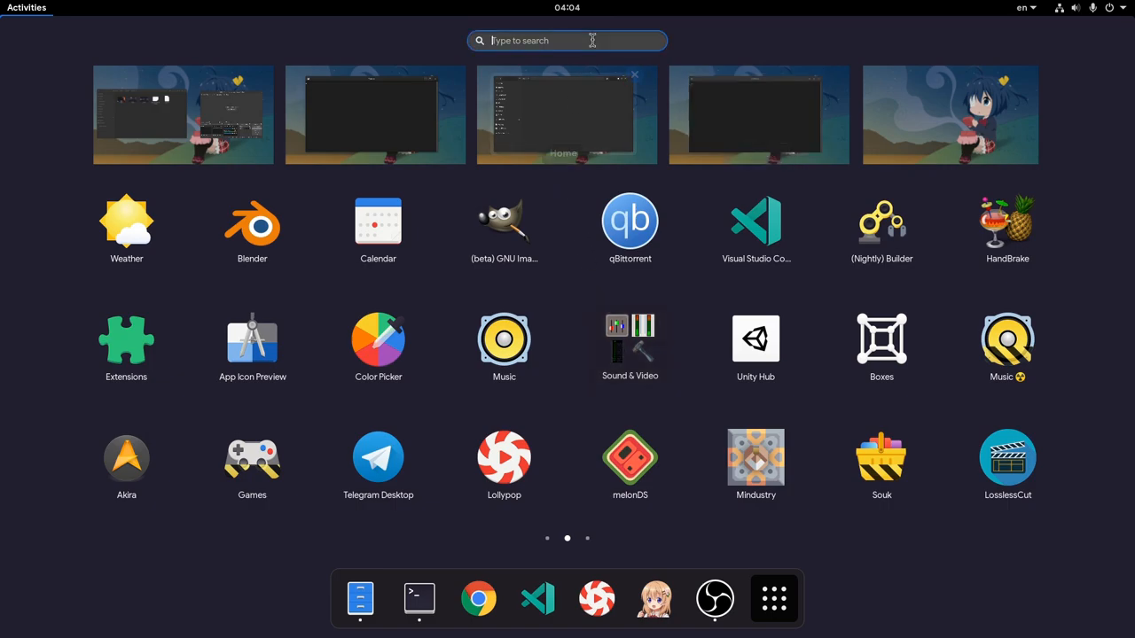
type("a")
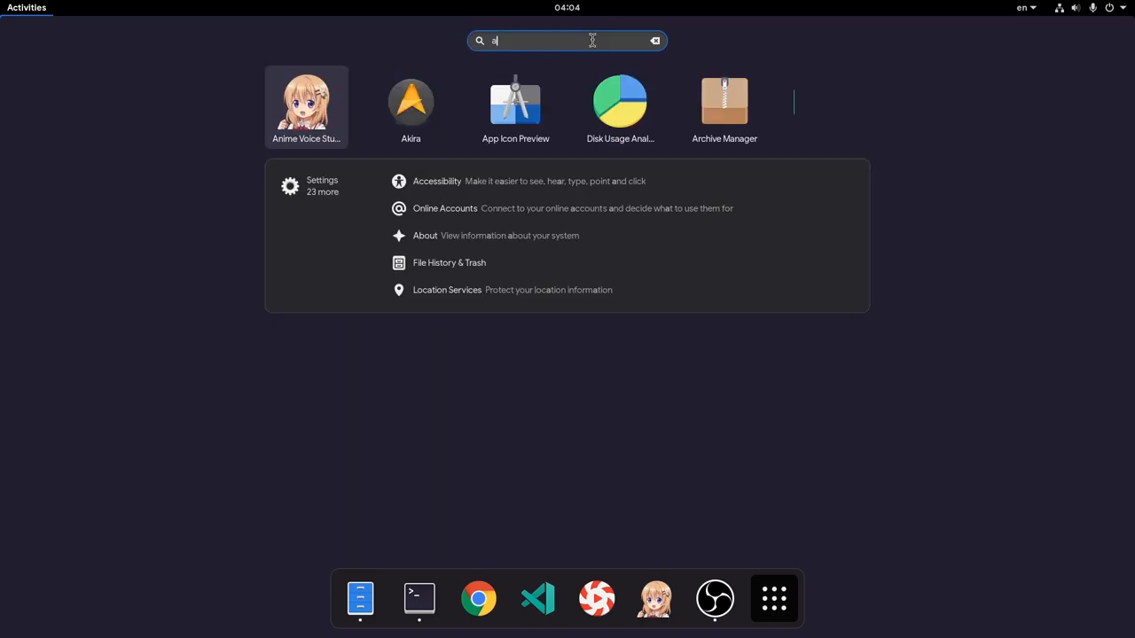
left_click(656, 39)
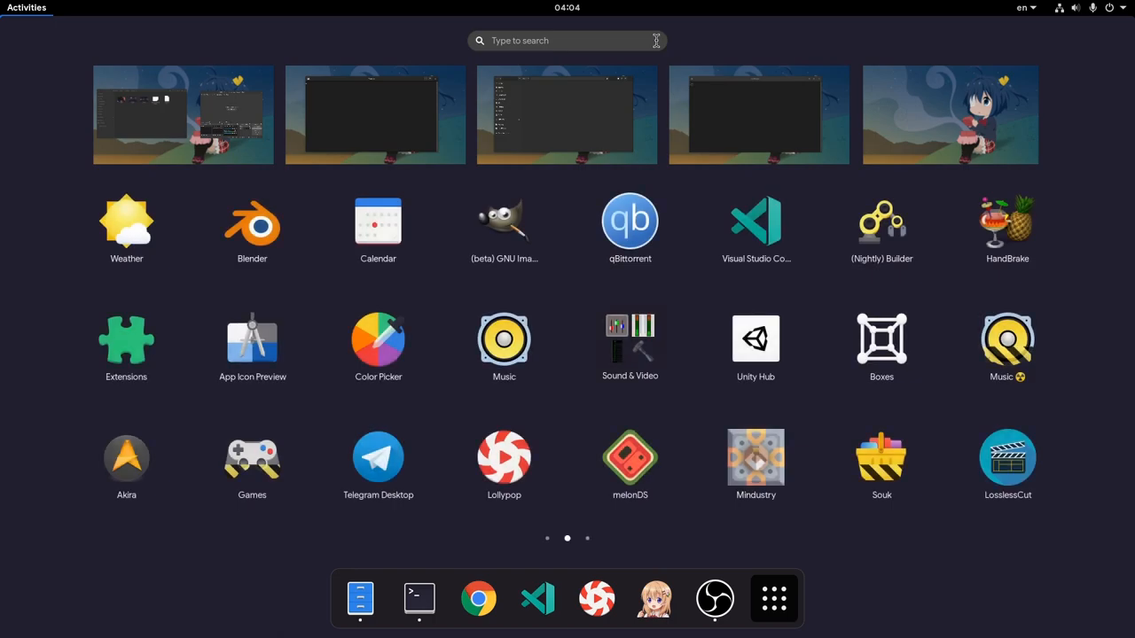
mouse_move(682, 220)
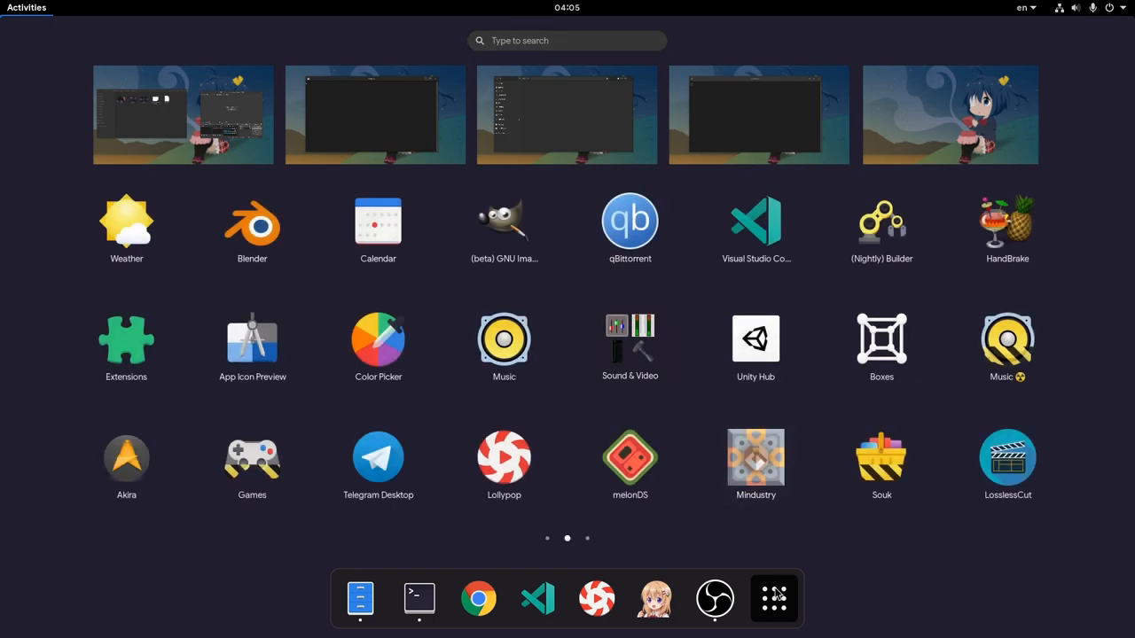
- Launch Files from the dock and switch between the Files and Terminal workspaces
left_click(360, 598)
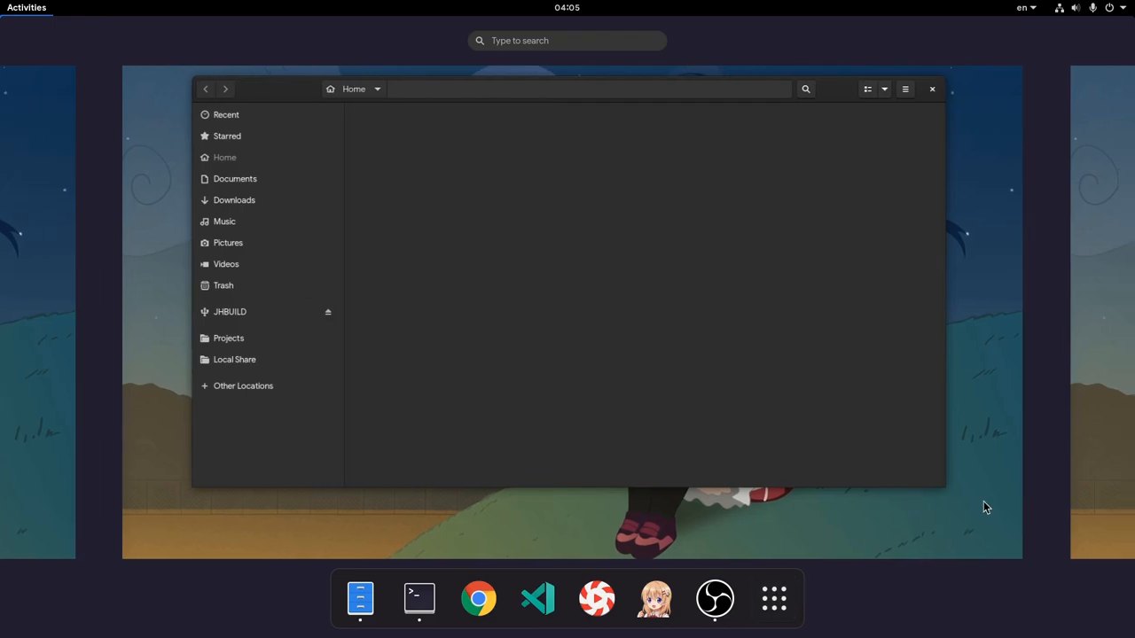
left_click(418, 599)
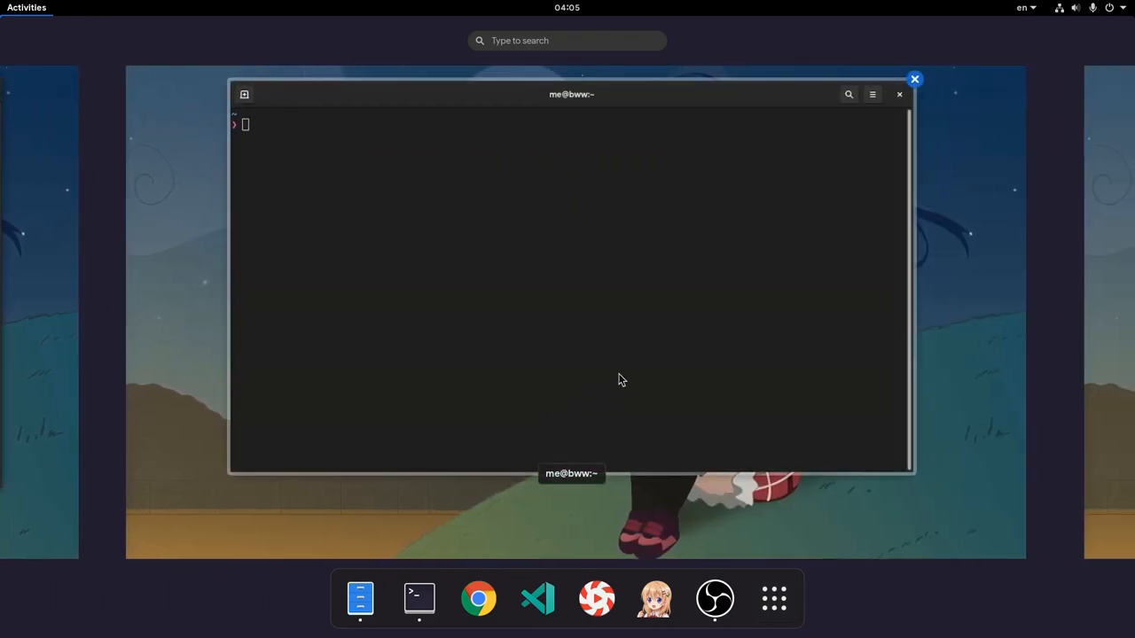
mouse_move(1002, 341)
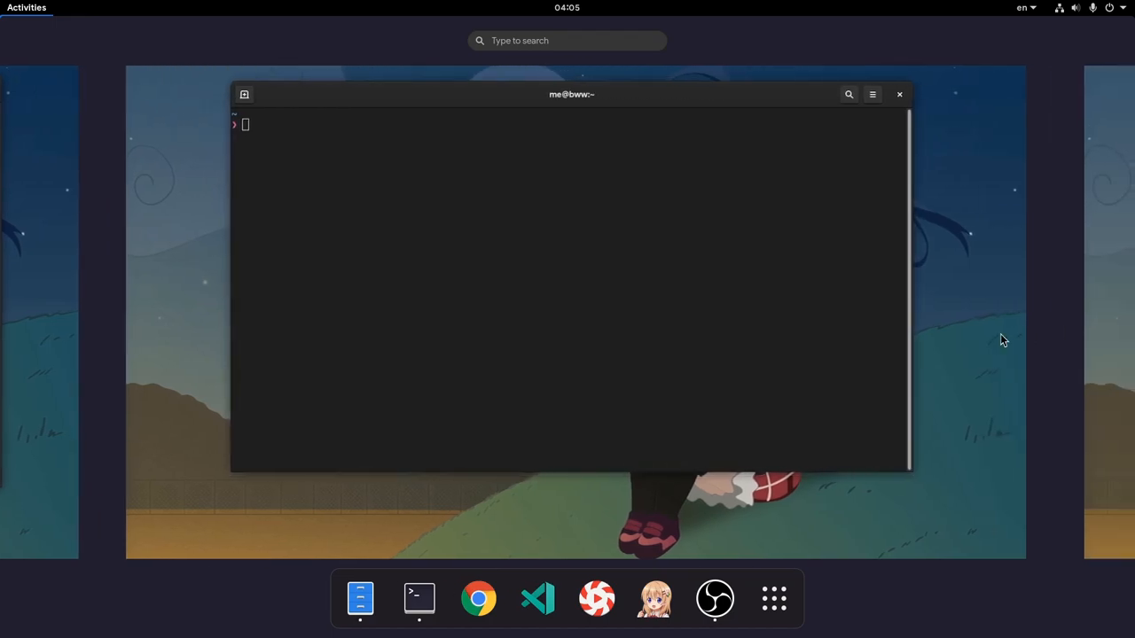
left_click(360, 596)
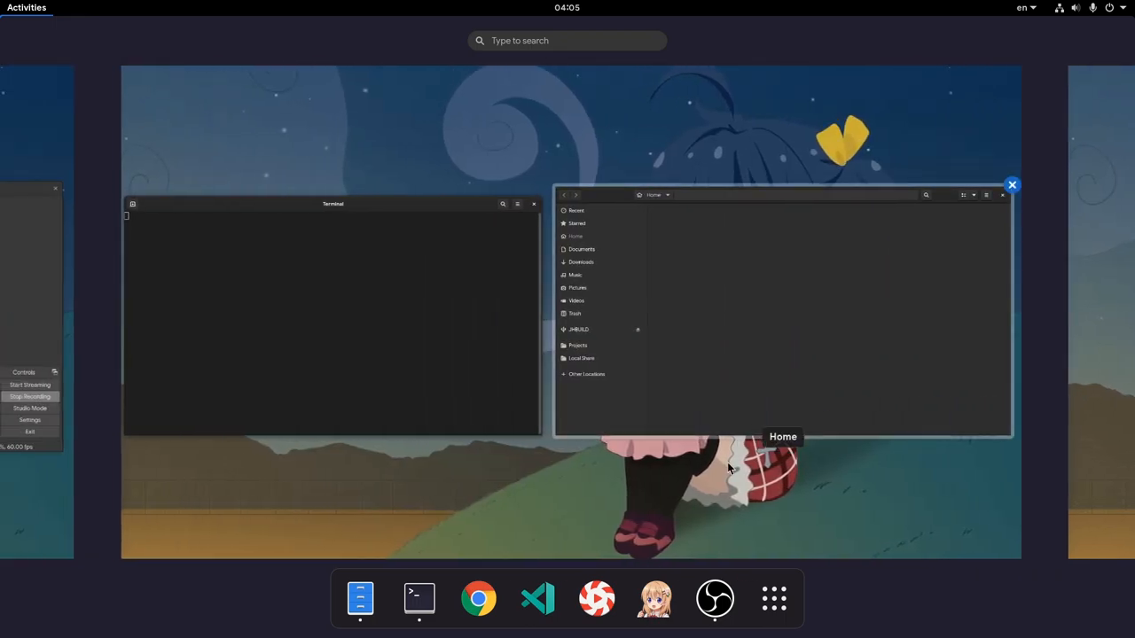
- Show the grid of all installed applications again
left_click(773, 598)
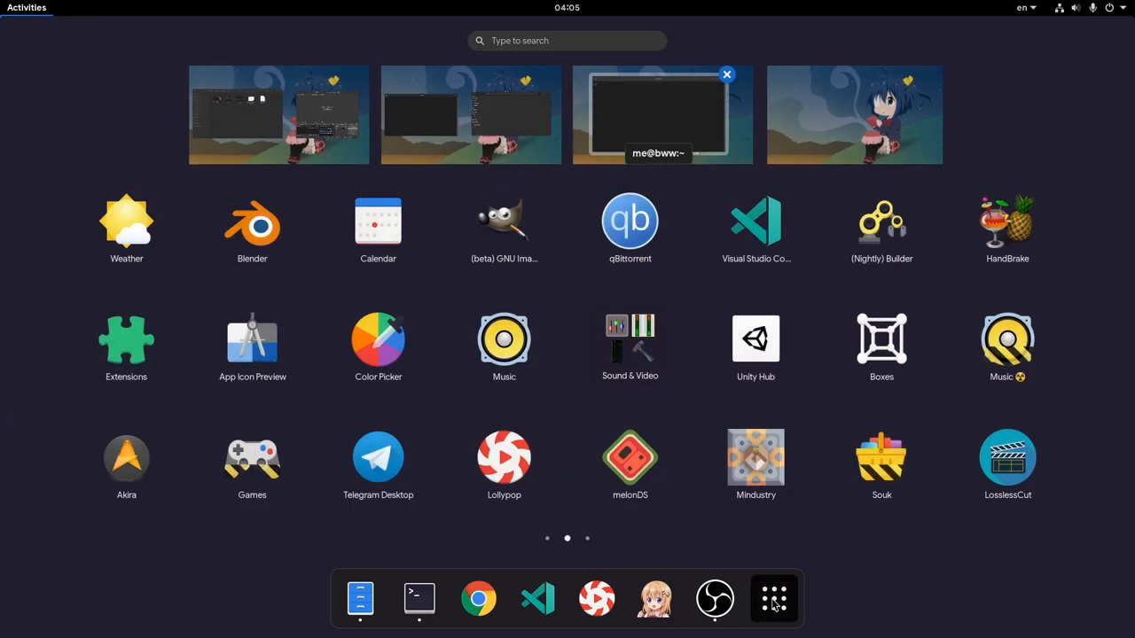